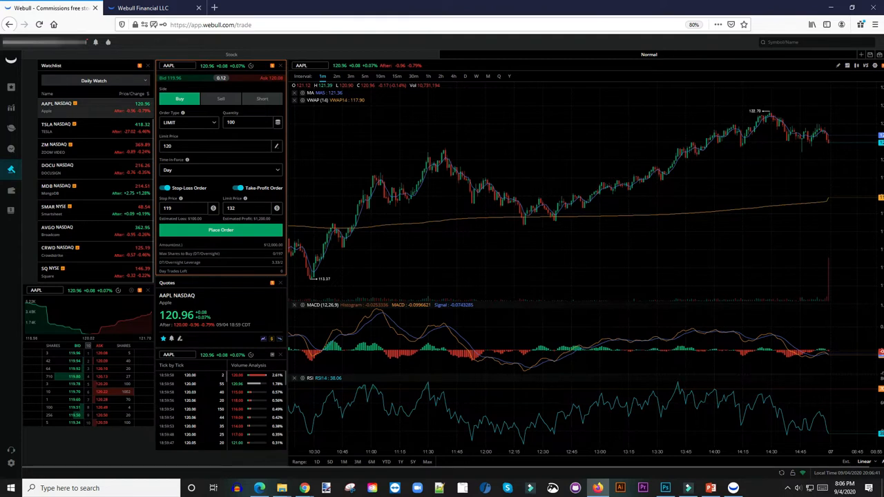
# Step: Set the AAPL order ticket side to Short and bring up the layout's widget list
pyautogui.click(221, 99)
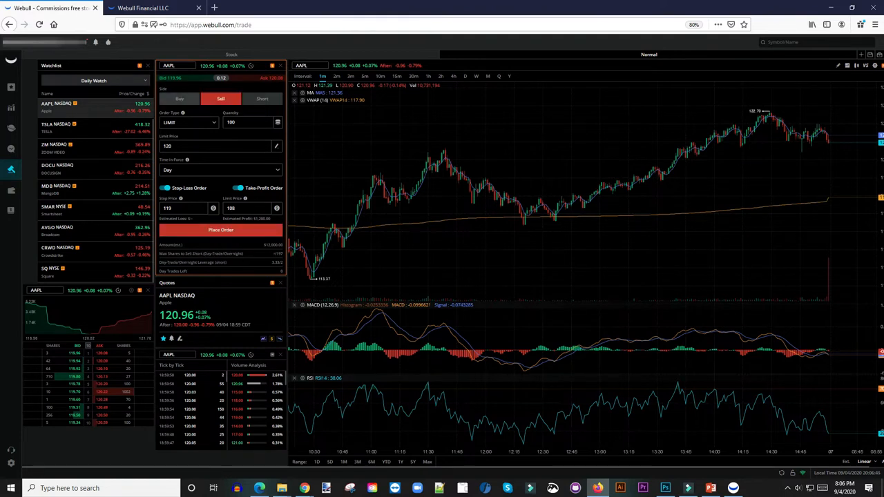
pyautogui.click(263, 98)
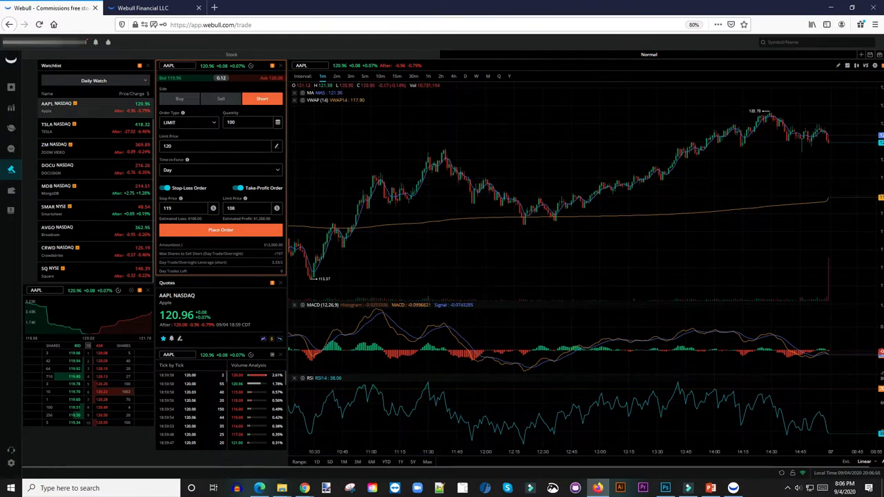
pyautogui.click(238, 188)
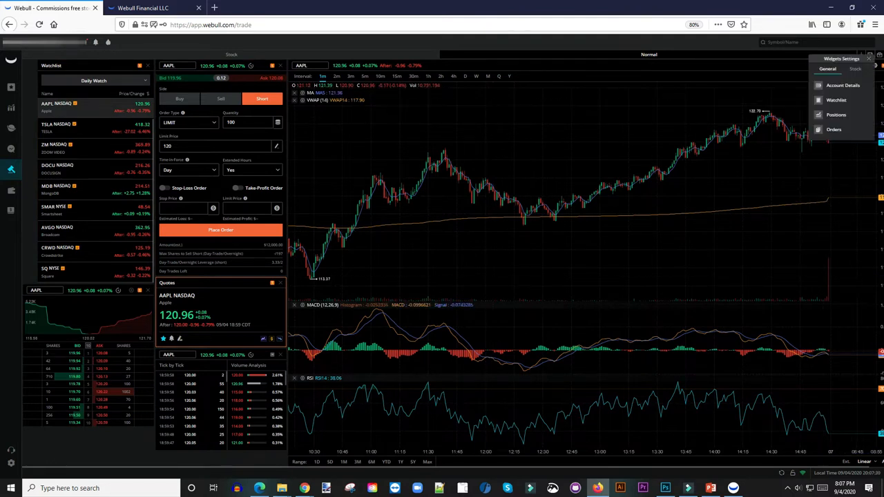
# Step: Add the Quote widget from the Stock category into the layout below the order panel
pyautogui.click(855, 69)
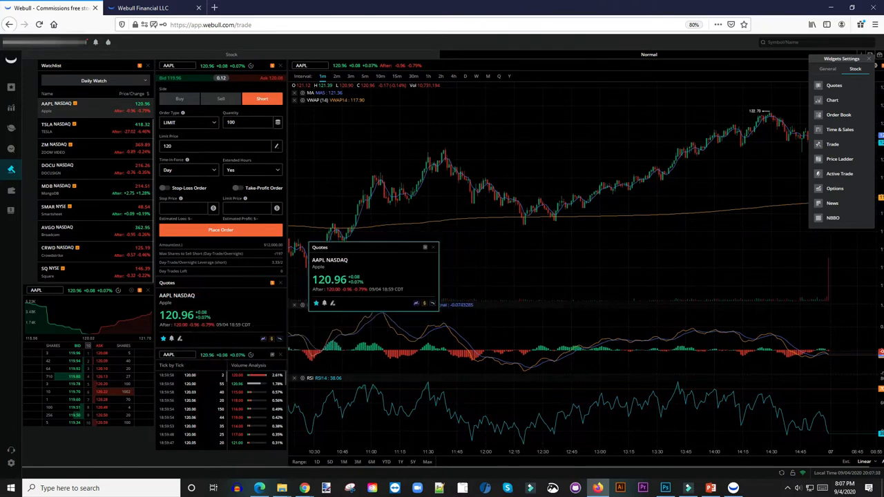
pyautogui.click(434, 247)
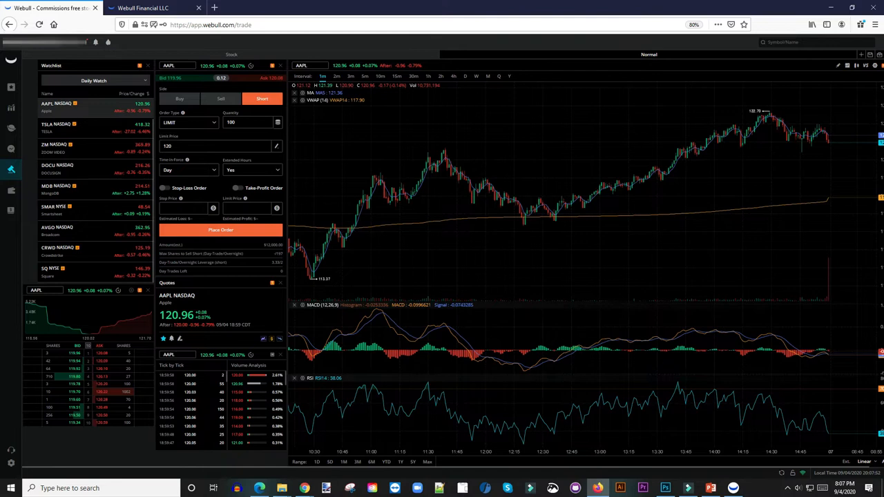
pyautogui.moveTo(262, 338)
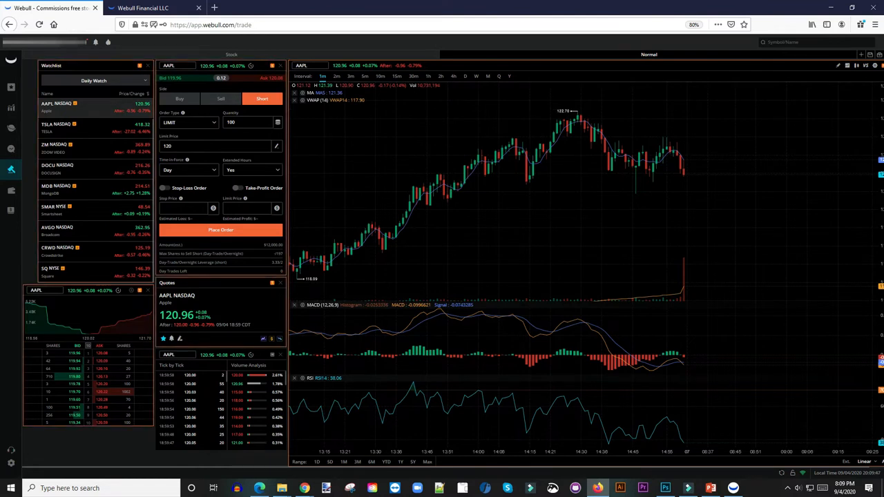
# Step: Switch the Short ticket's order type to MARKET, back to LIMIT, and begin re-entering the limit price
pyautogui.click(249, 122)
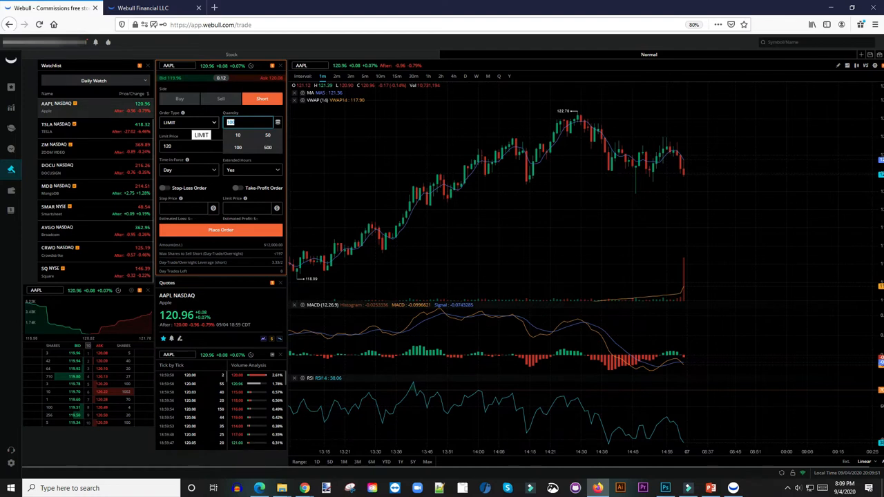
pyautogui.click(188, 121)
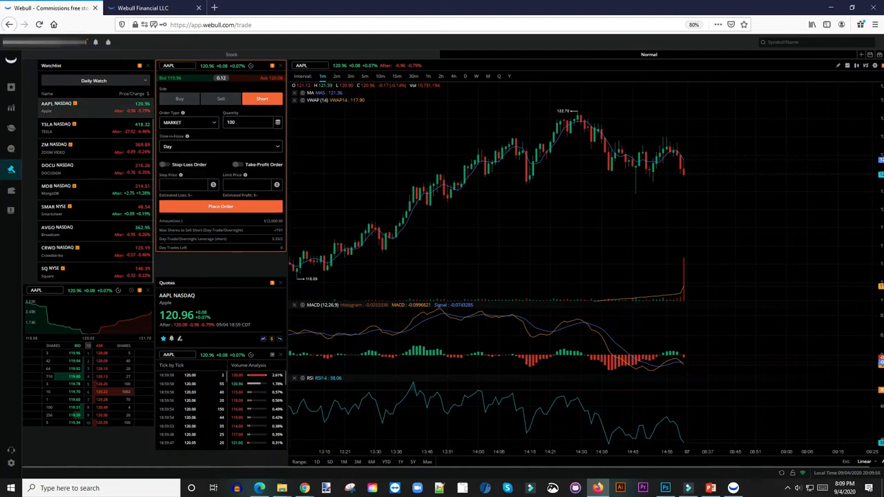
pyautogui.click(188, 121)
pyautogui.write('120')
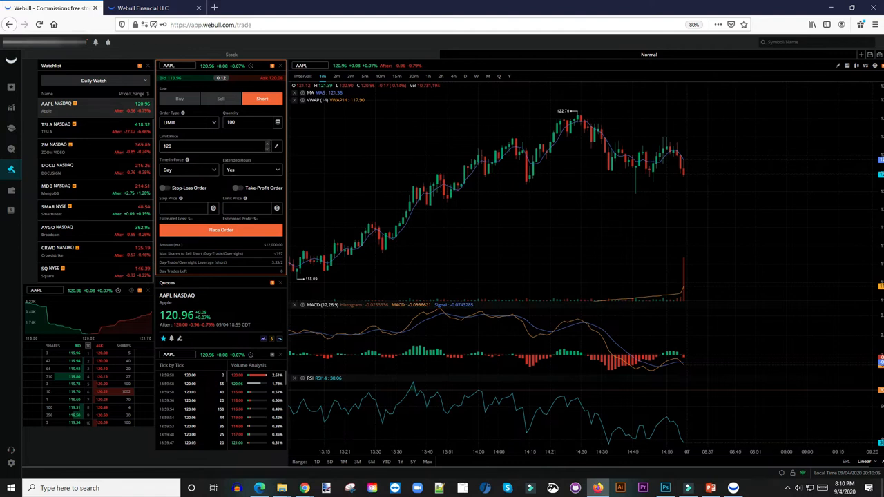
pyautogui.click(214, 146)
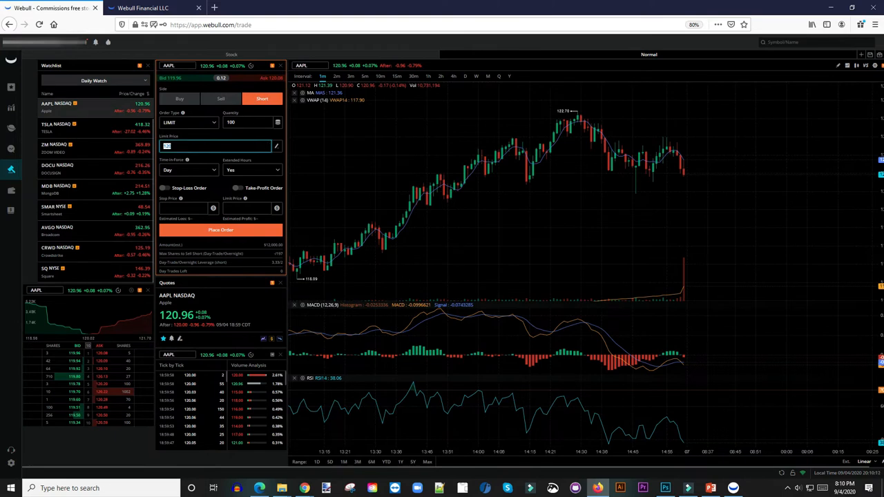
pyautogui.moveTo(439, 186)
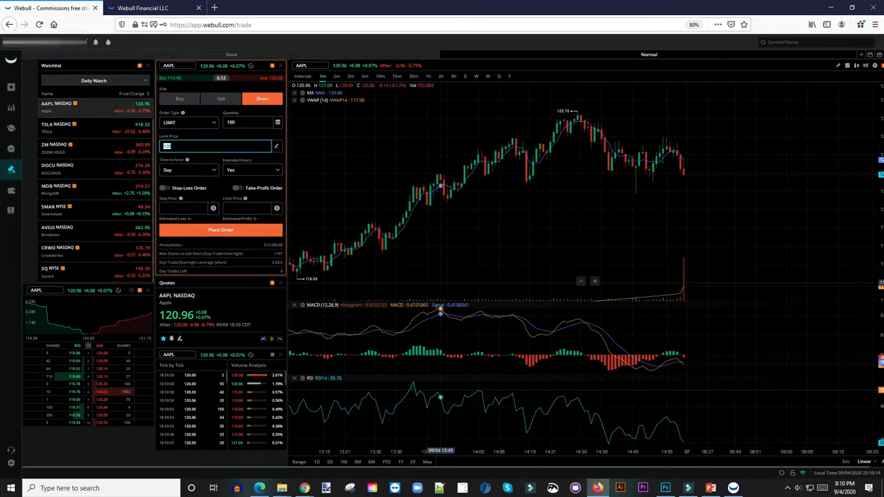